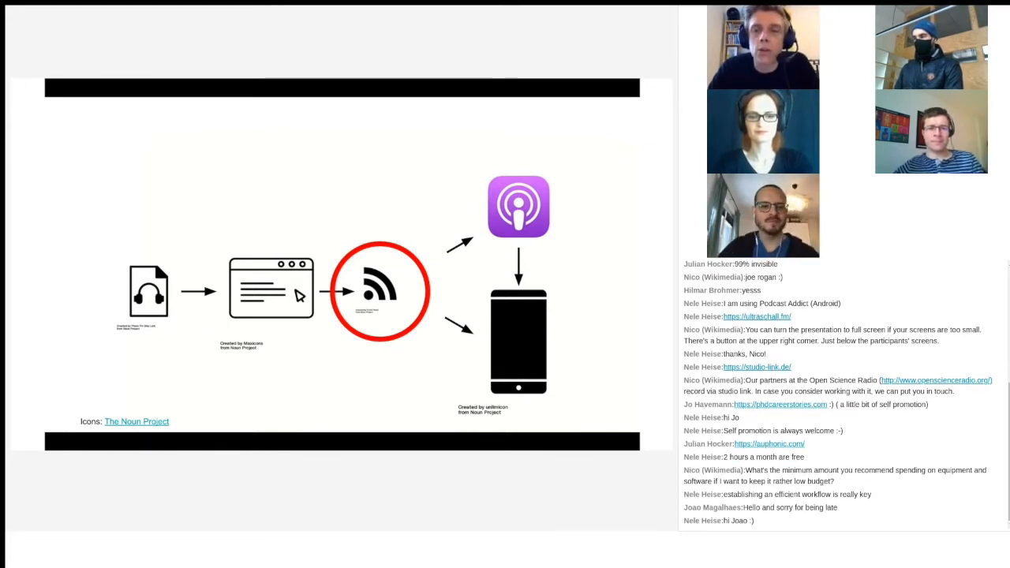
scroll("down", 3)
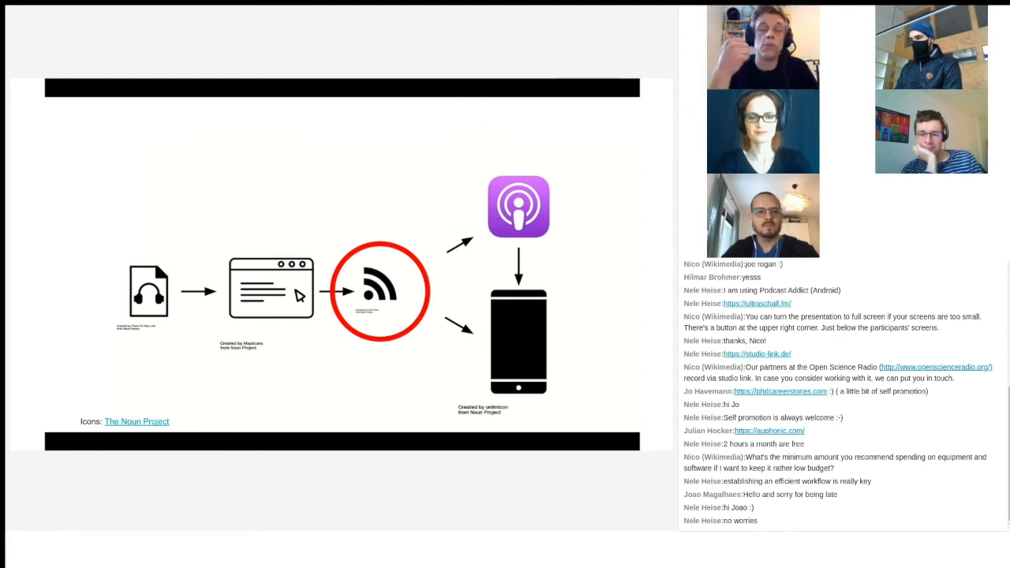
scroll("down", 3)
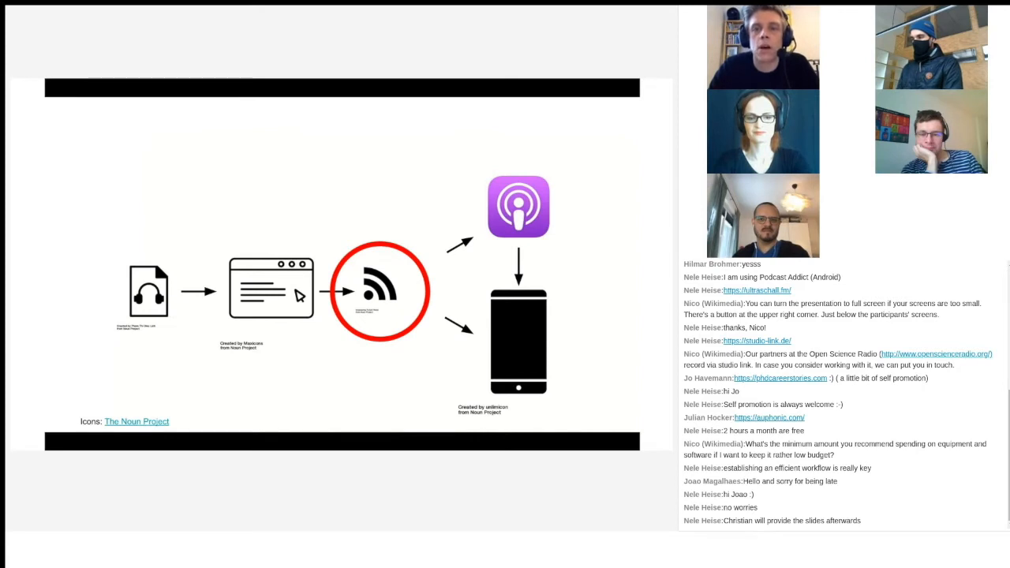
scroll("down", 3)
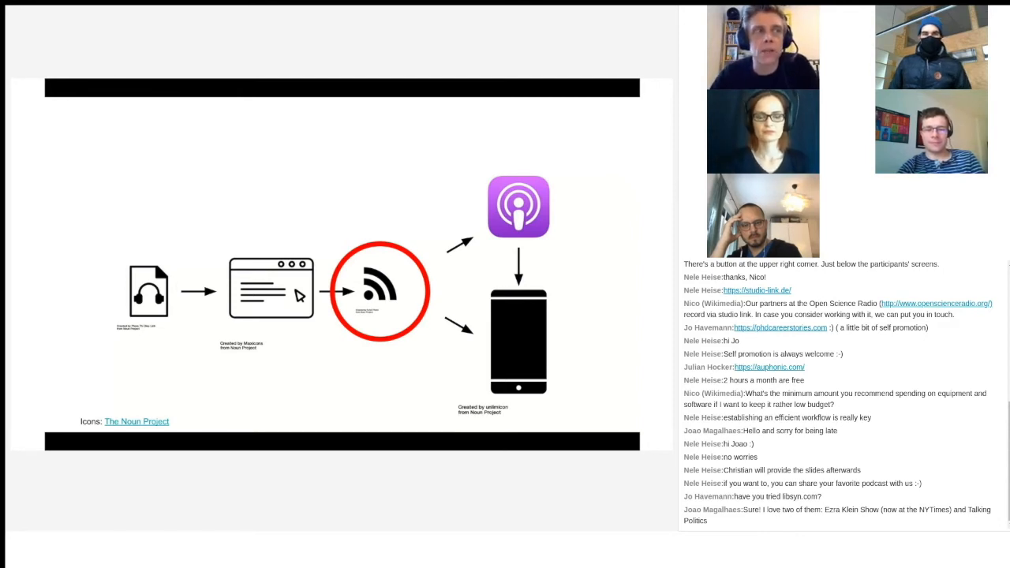
scroll("down", 3)
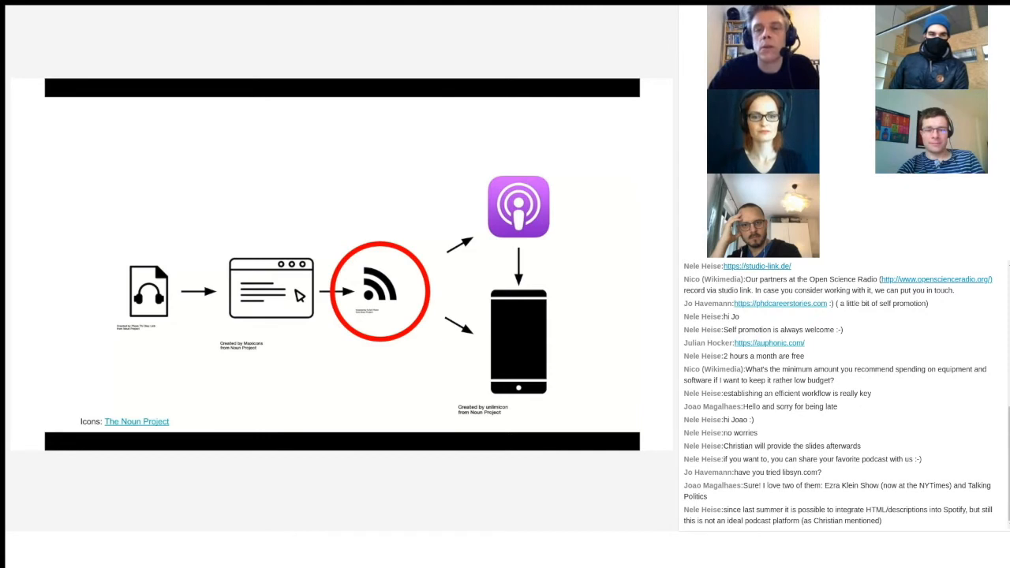